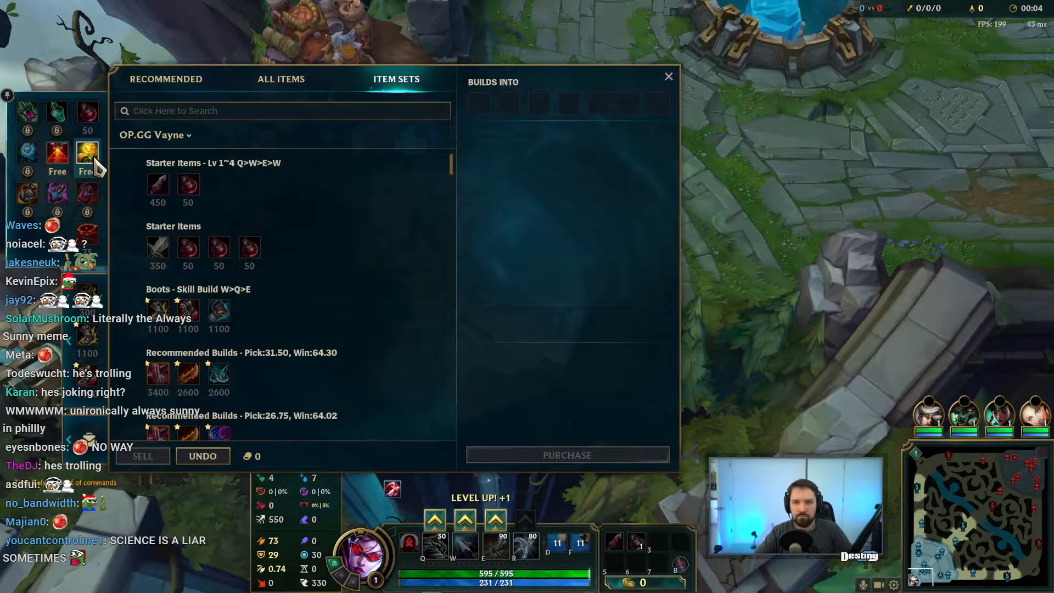
Close the item shop to return to the view of the team at the fountain
click(669, 76)
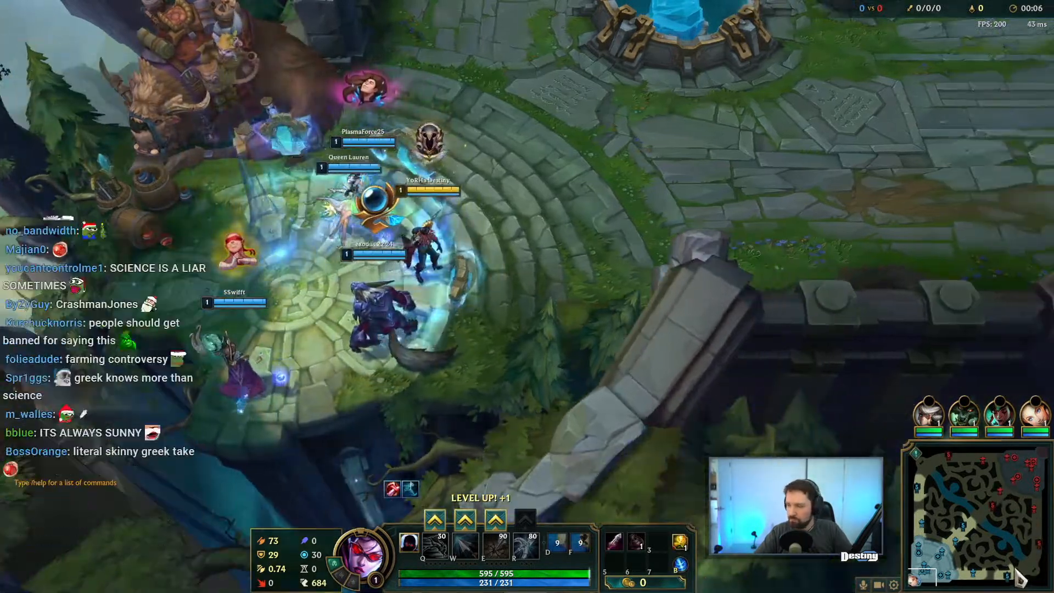